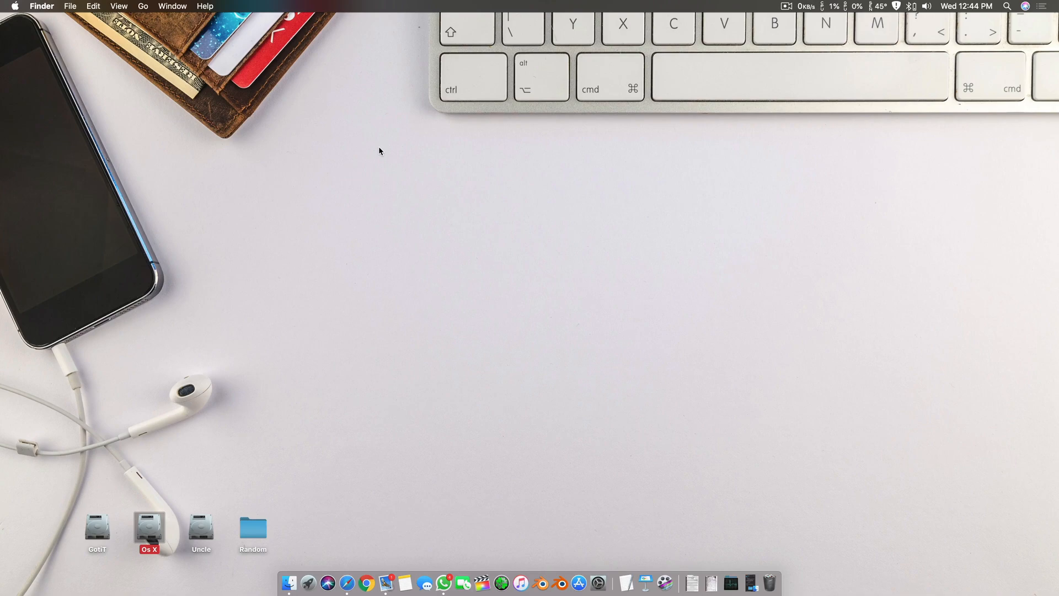
# View About This Mac from the Apple menu, confirming an iMac Pro on macOS Mojave.
pyautogui.click(13, 6)
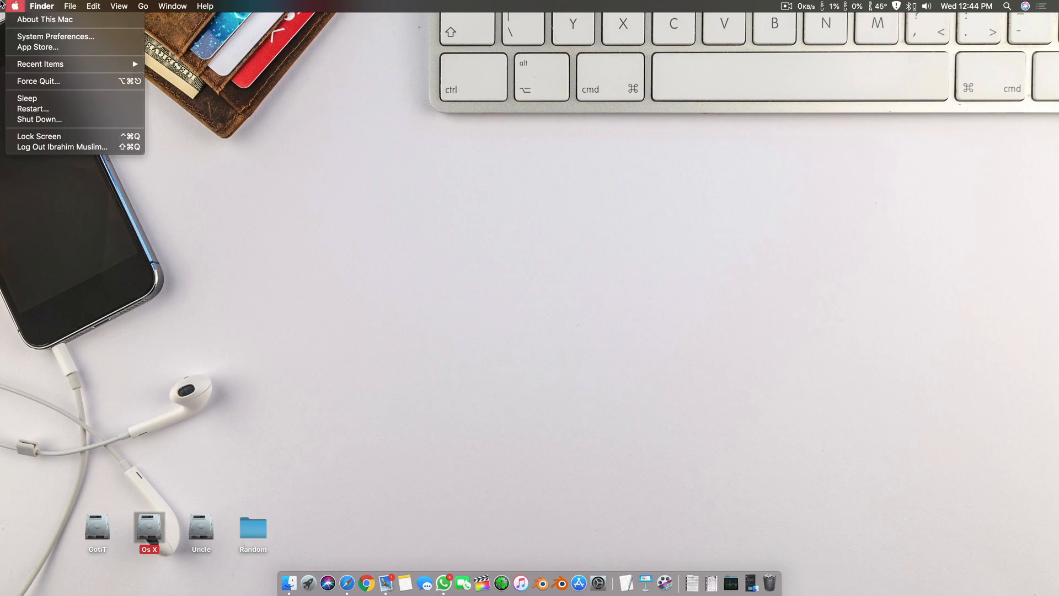
pyautogui.click(45, 19)
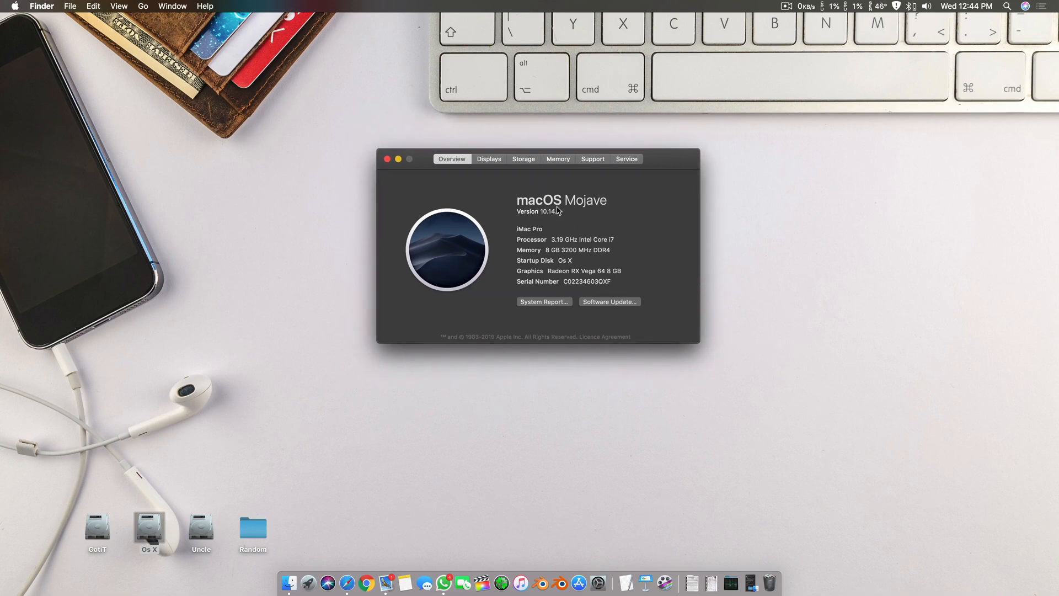
pyautogui.click(387, 159)
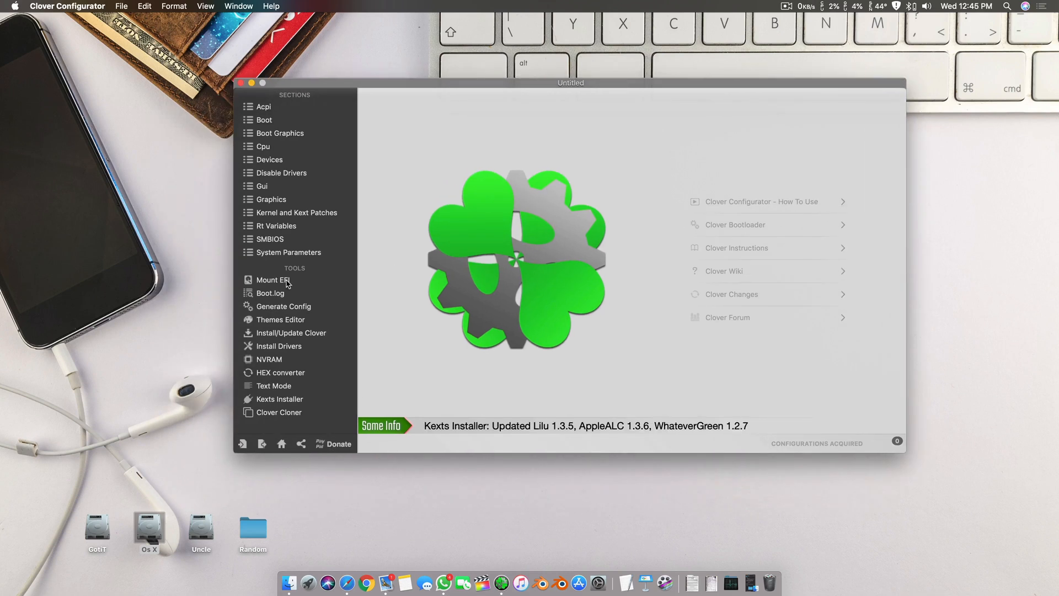
# Mount the Samsung SSD's EFI partition via Mount EFI and authorise with the password.
pyautogui.click(273, 279)
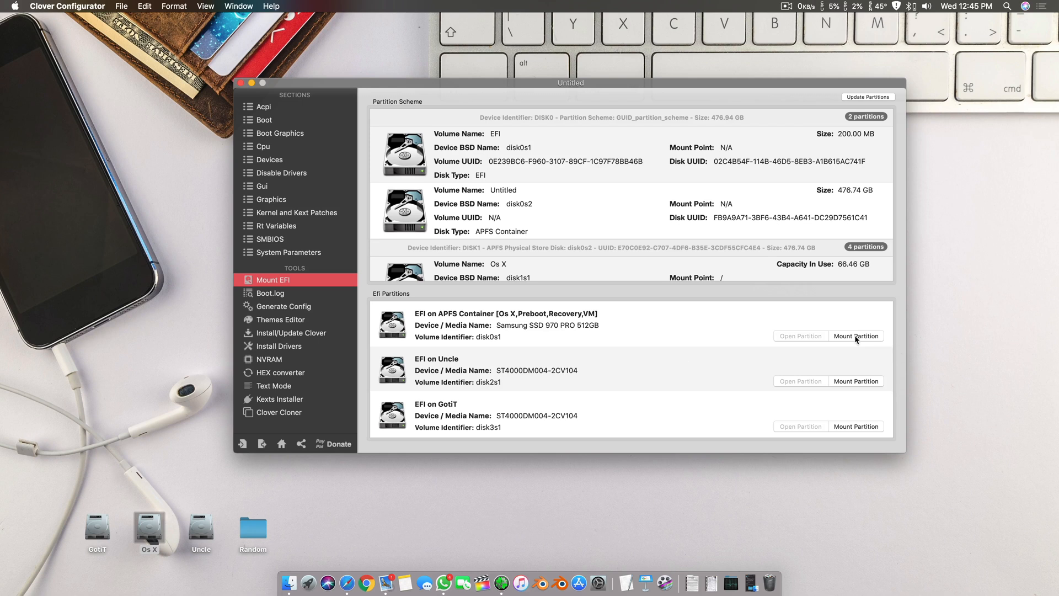
pyautogui.click(855, 336)
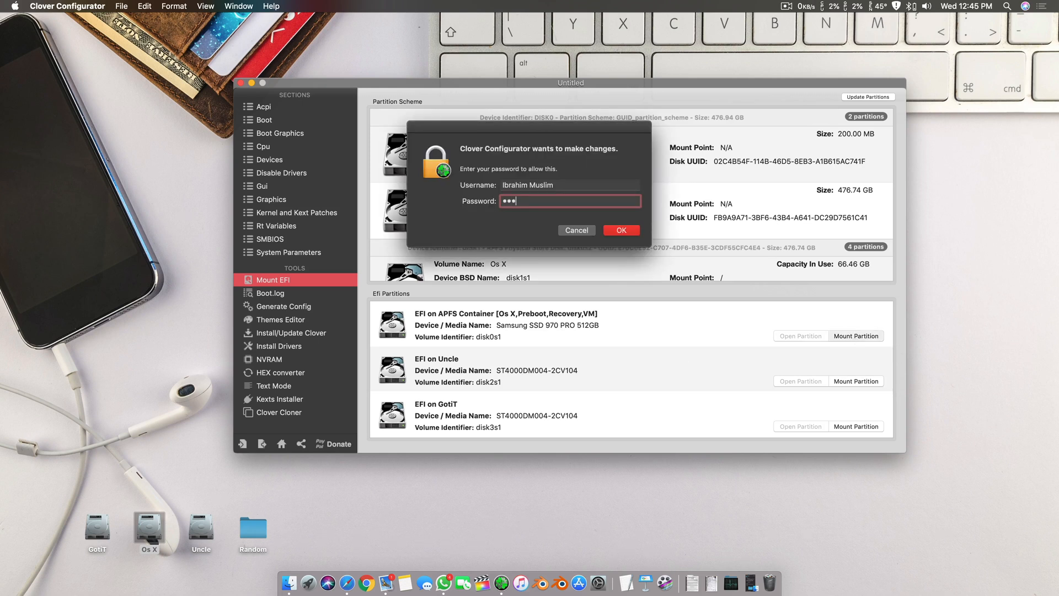
pyautogui.click(620, 229)
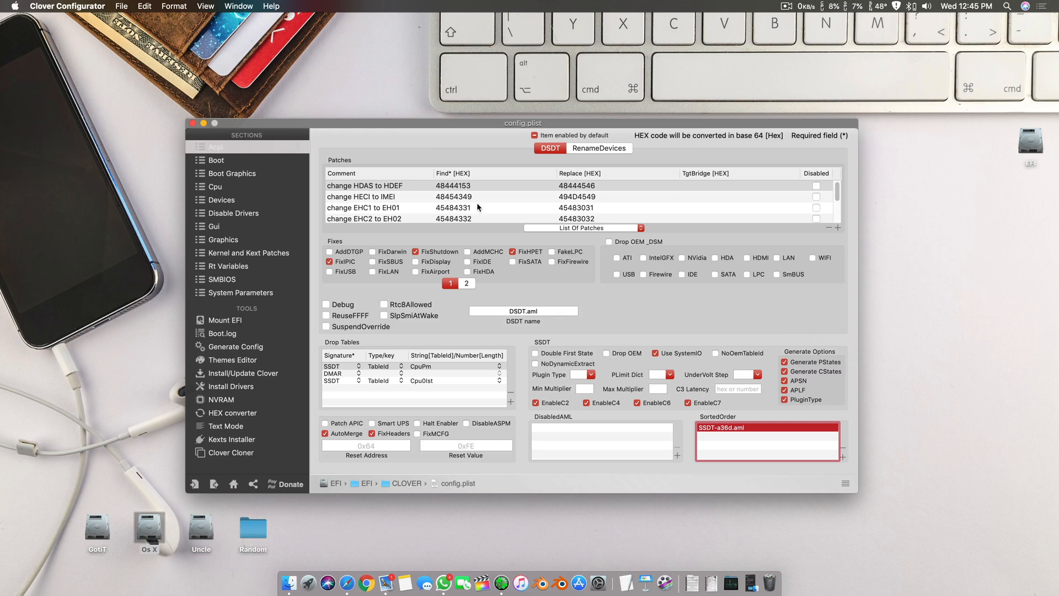
# Review the ACPI fixes with FixShutdown enabled and centre the config.plist window.
pyautogui.scroll(-3)
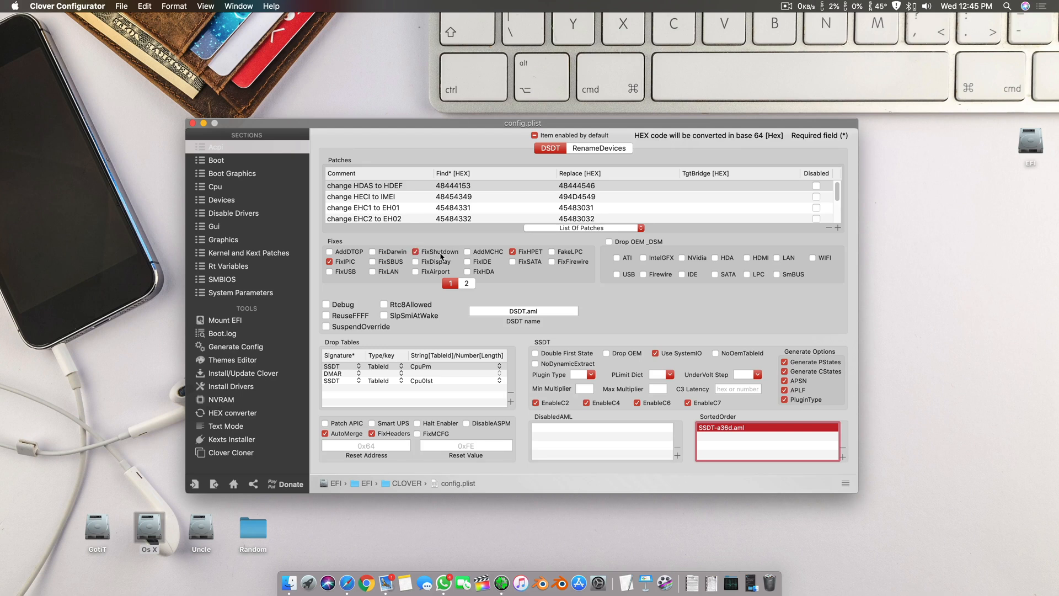
pyautogui.moveTo(523, 122); pyautogui.dragTo(591, 126)
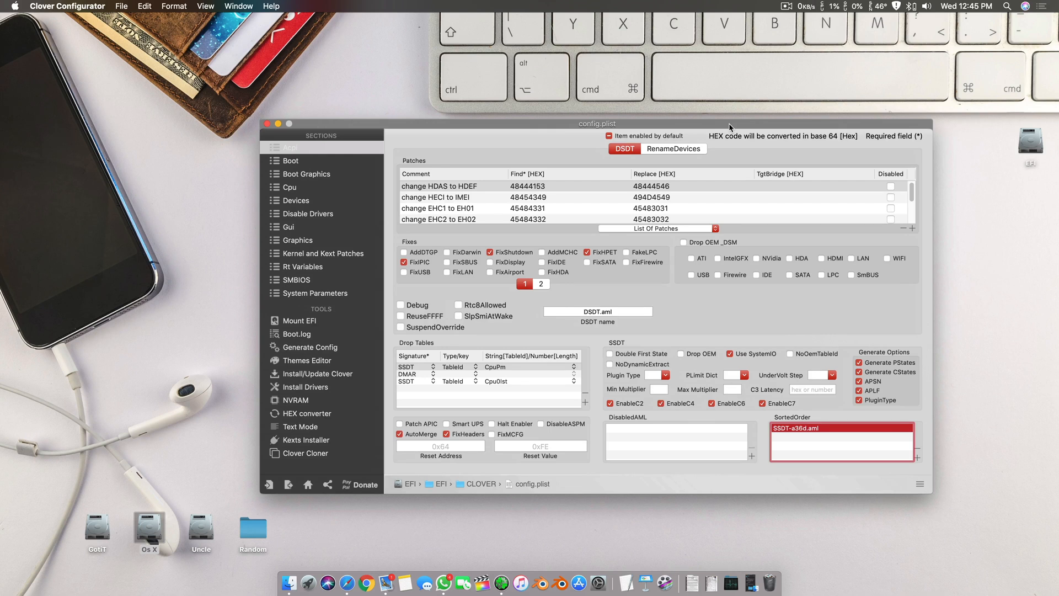
pyautogui.moveTo(707, 151)
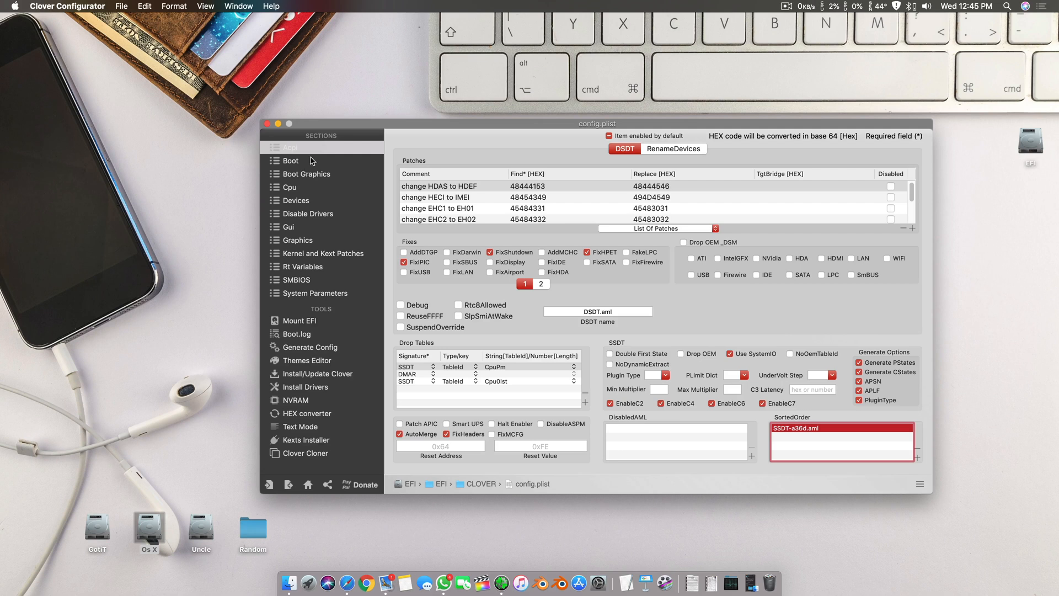
# Add slide=0 to the Boot Arguments alongside dart=0 and darkwake=no.
pyautogui.click(292, 160)
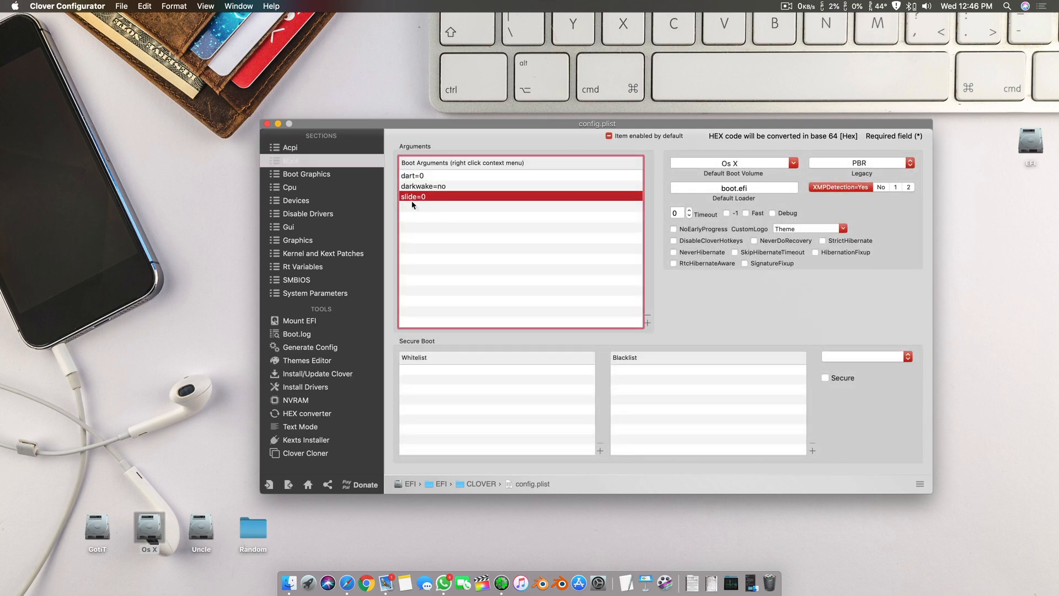
pyautogui.moveTo(429, 157)
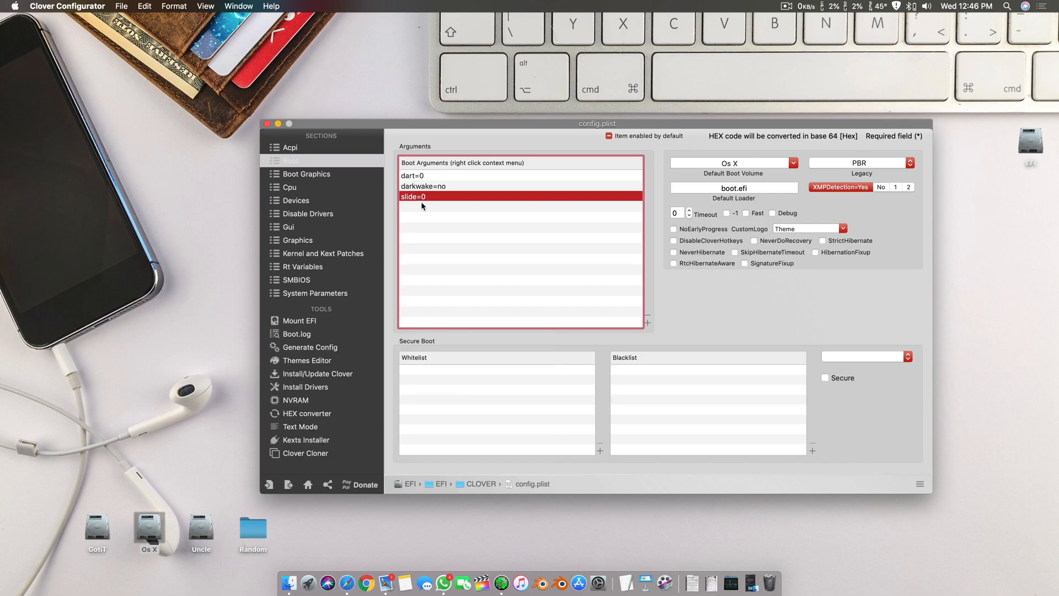
pyautogui.rightClick(412, 196)
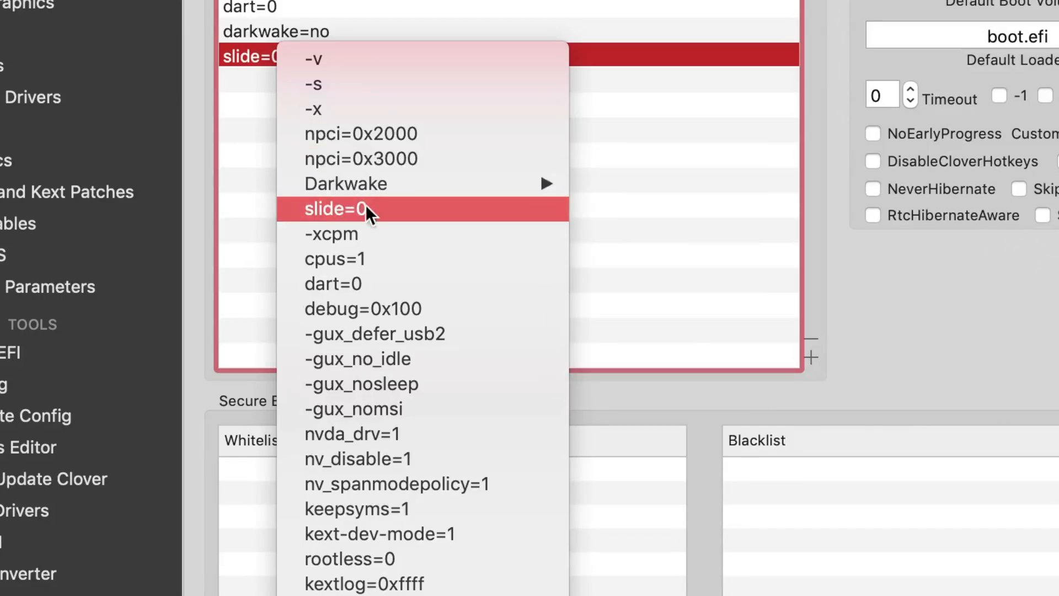
pyautogui.click(340, 208)
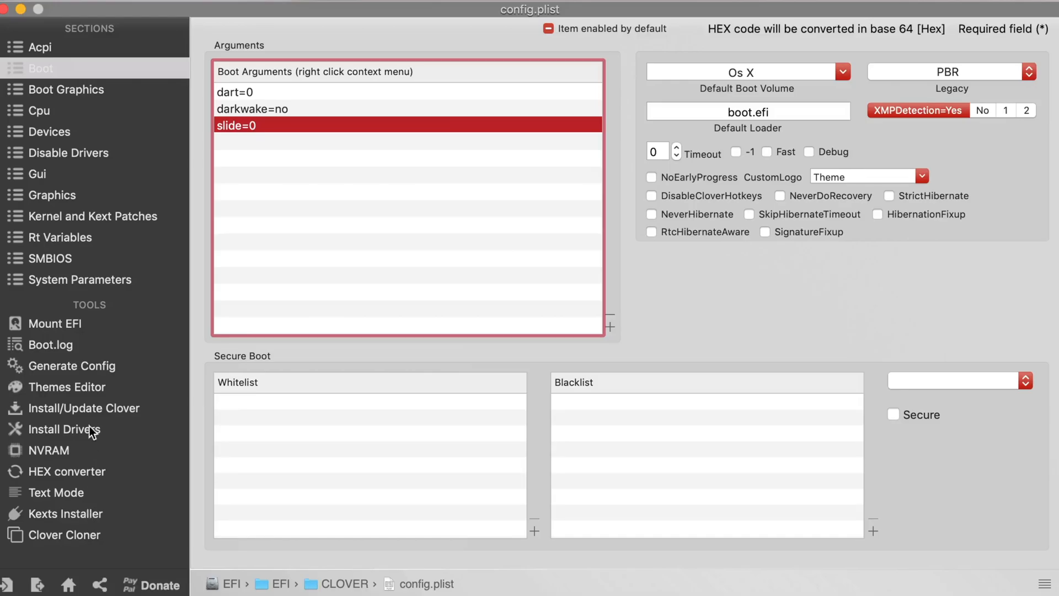
pyautogui.click(65, 429)
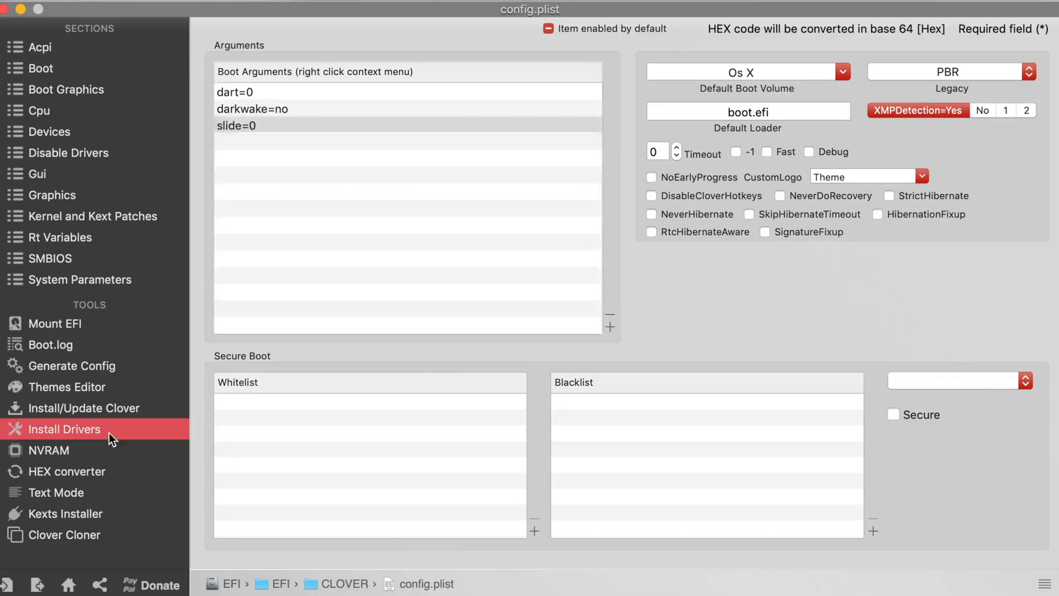
pyautogui.click(65, 429)
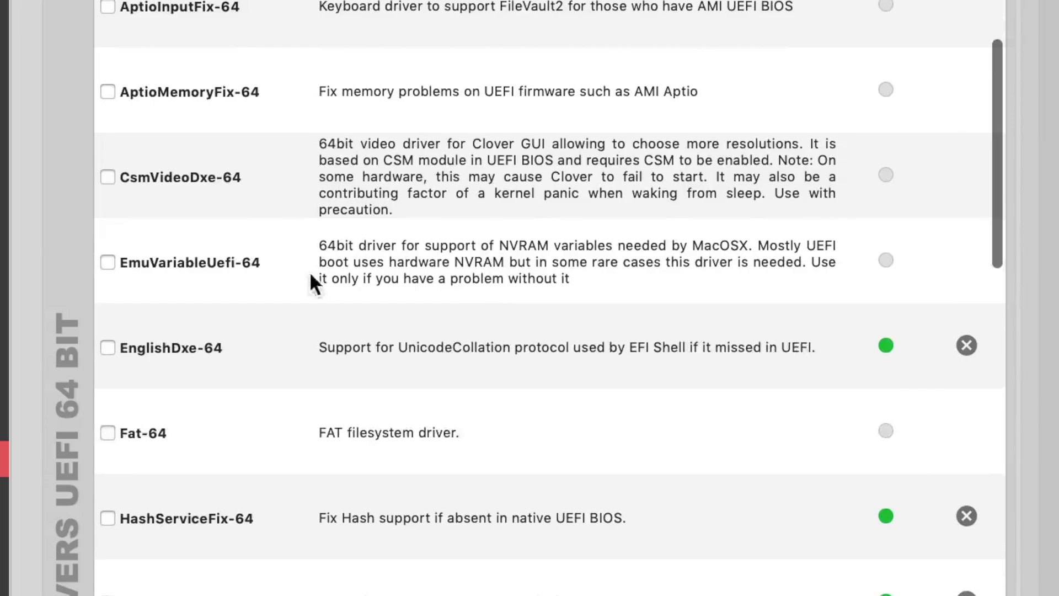
pyautogui.moveTo(192, 280)
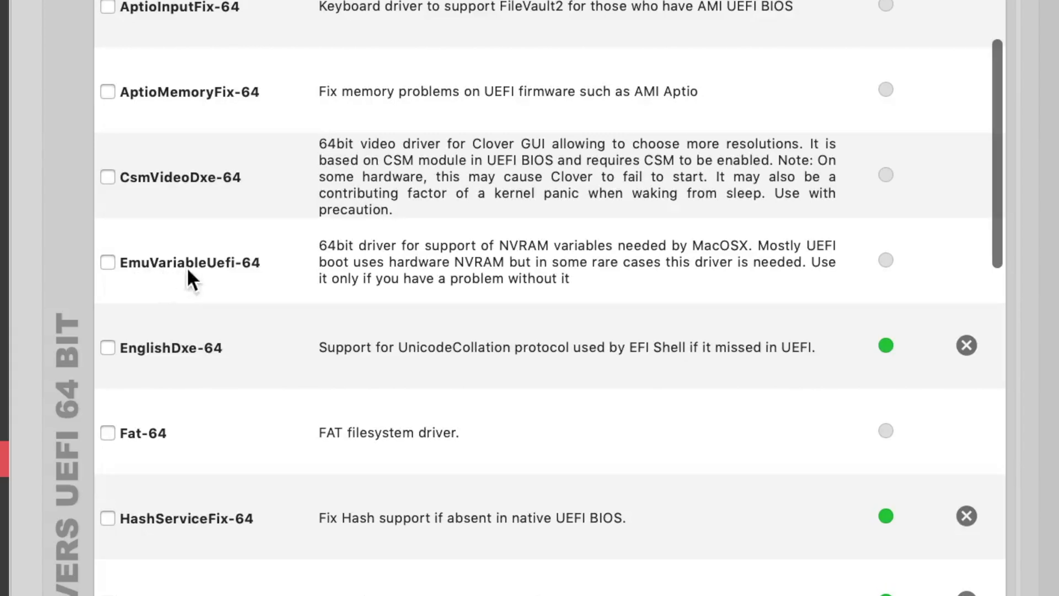
pyautogui.moveTo(256, 280)
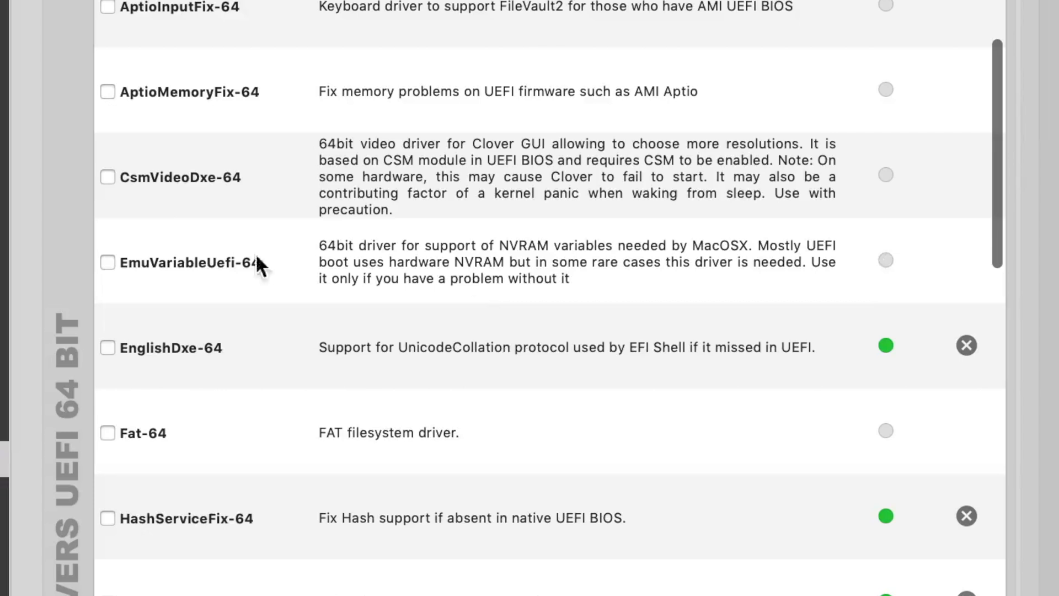
pyautogui.moveTo(205, 271)
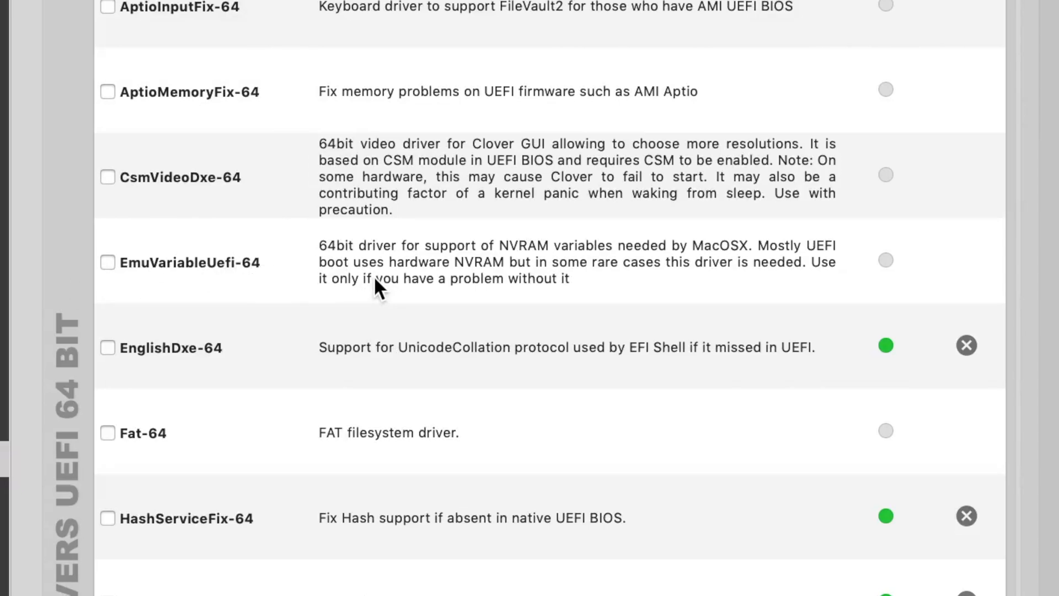
pyautogui.moveTo(237, 283)
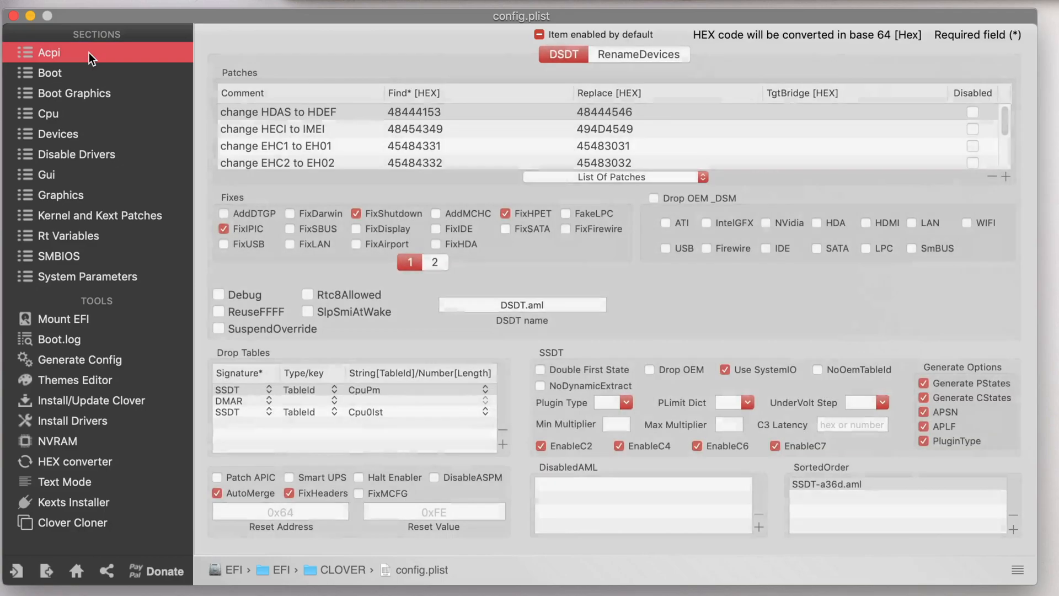
pyautogui.moveTo(226, 85)
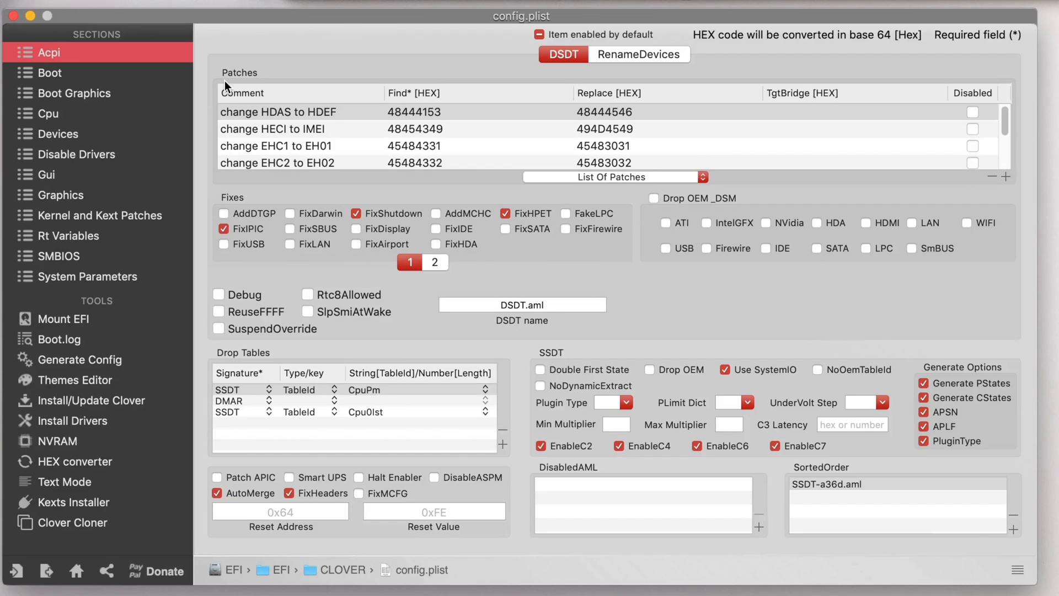
pyautogui.moveTo(147, 84)
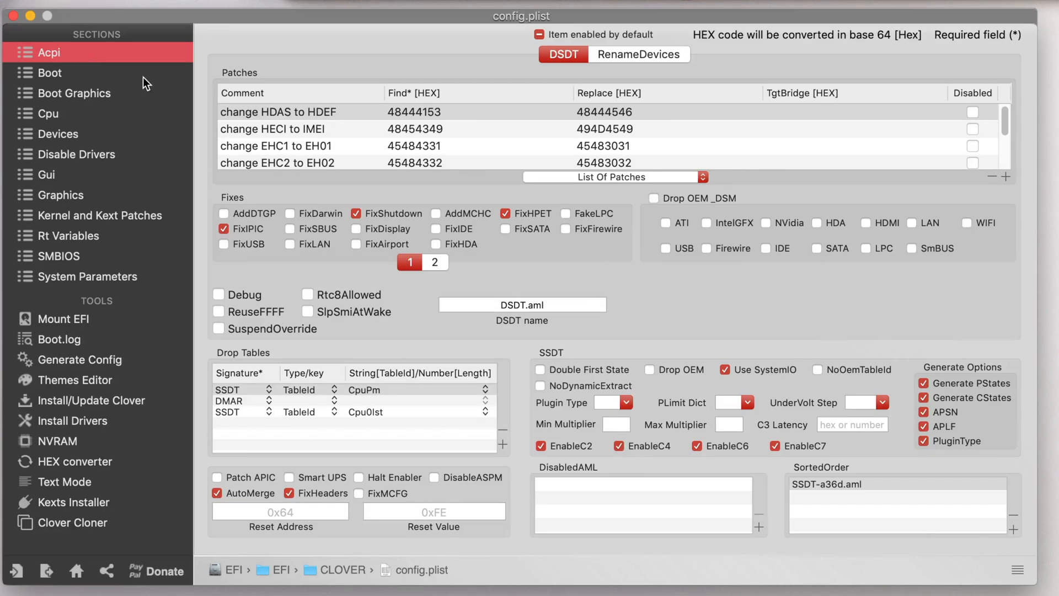
pyautogui.click(71, 420)
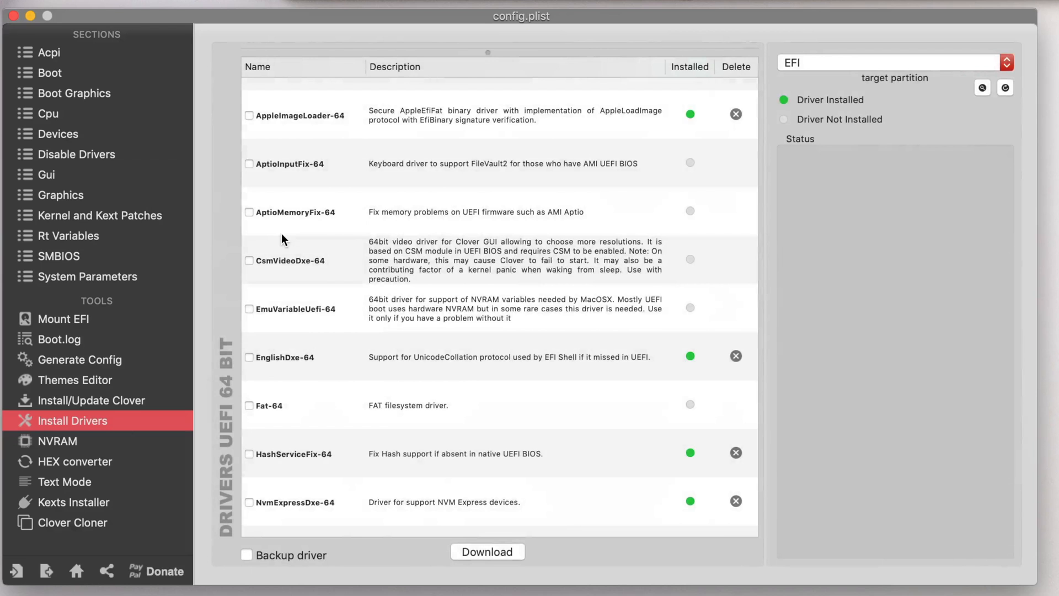
pyautogui.moveTo(193, 184)
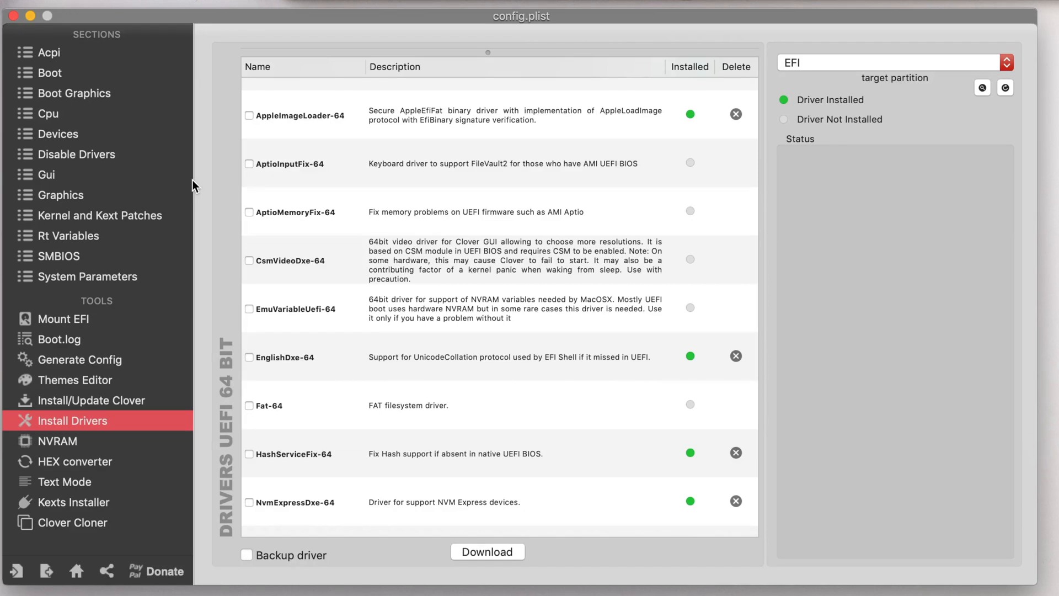
pyautogui.moveTo(166, 177)
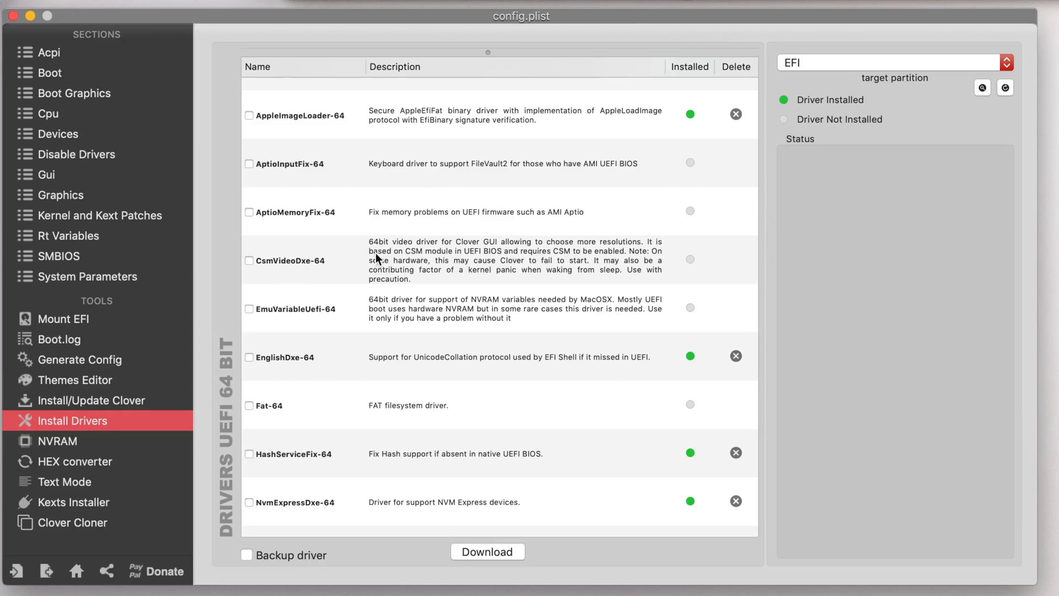
pyautogui.click(51, 53)
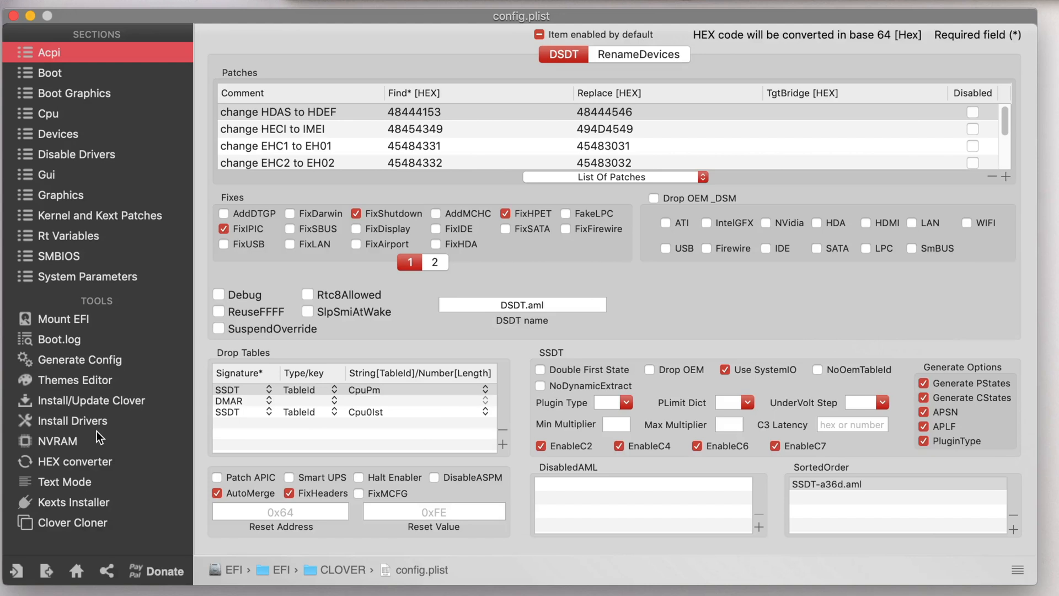
# Review the Install Drivers list, then close the config.plist window.
pyautogui.click(70, 420)
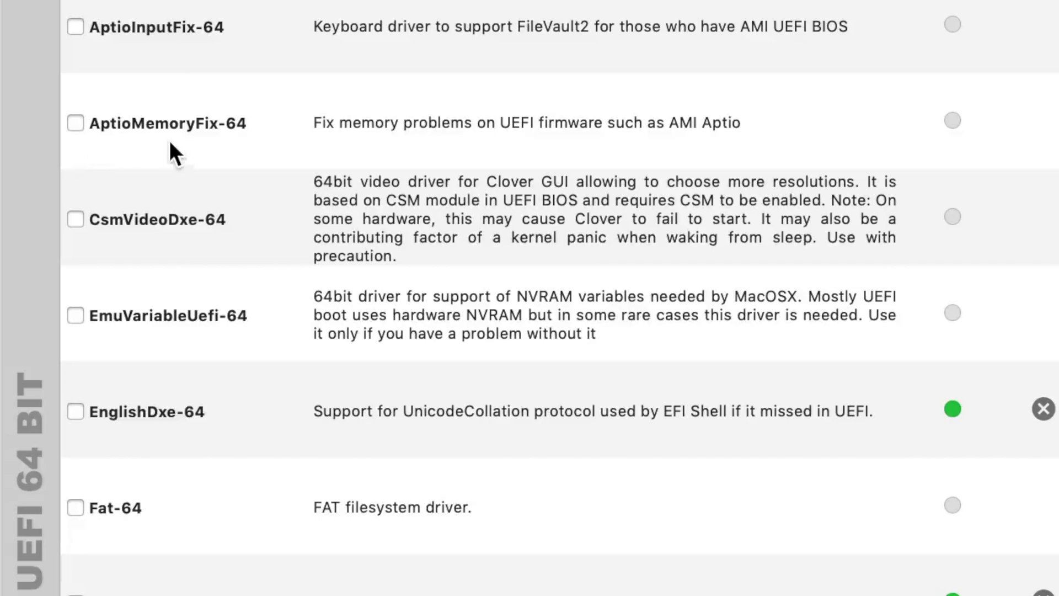
pyautogui.moveTo(321, 128)
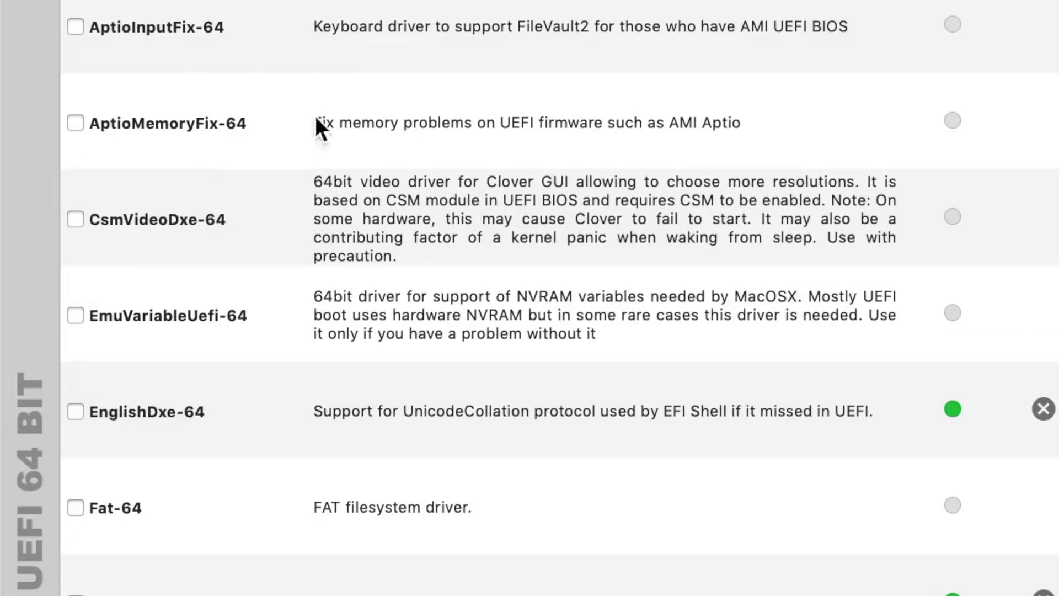
pyautogui.moveTo(942, 219)
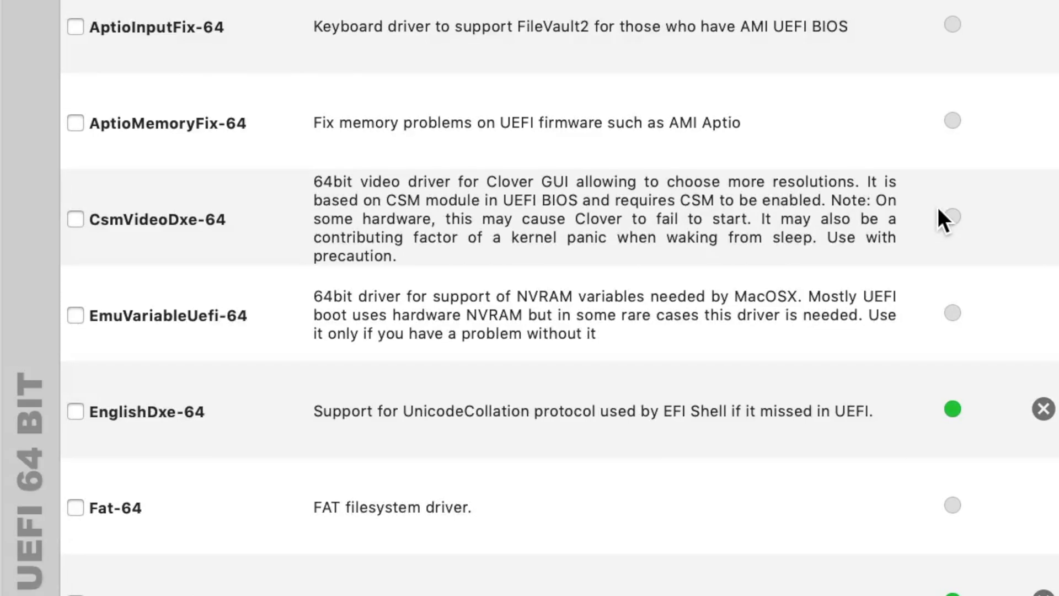
pyautogui.moveTo(659, 169)
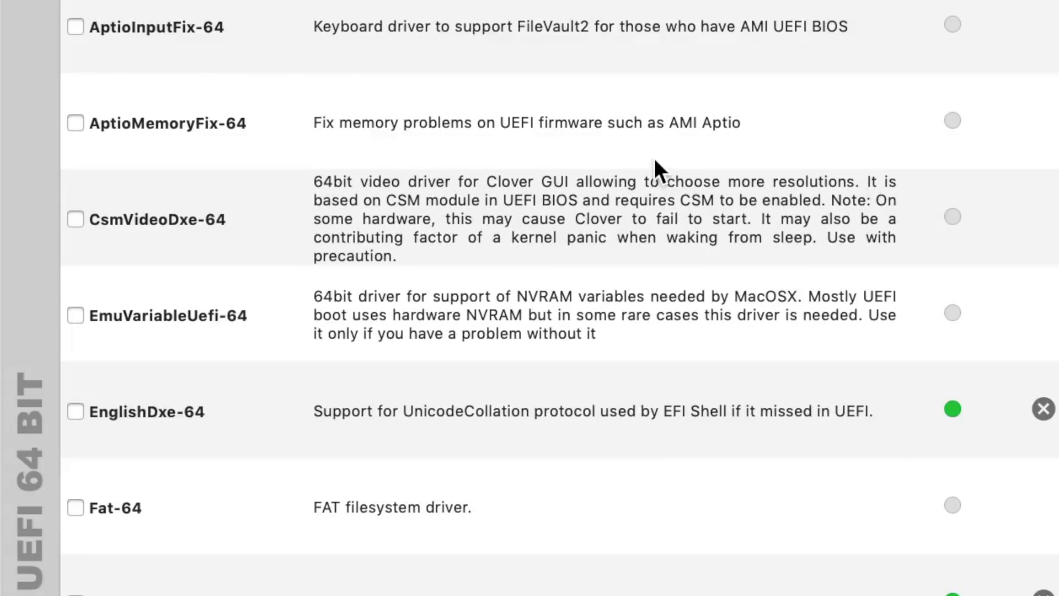
pyautogui.moveTo(466, 138)
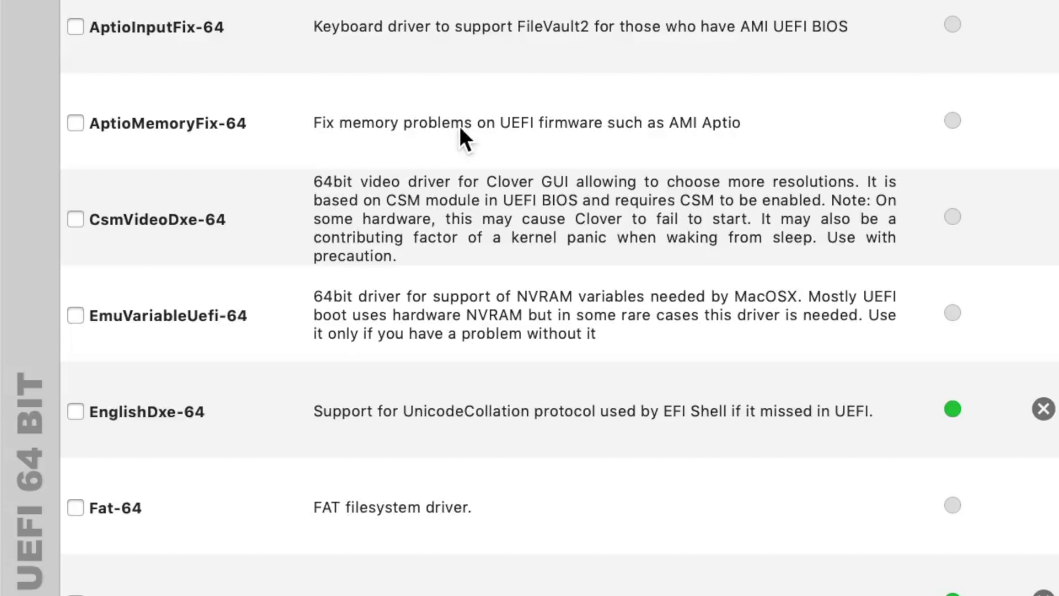
pyautogui.moveTo(683, 133)
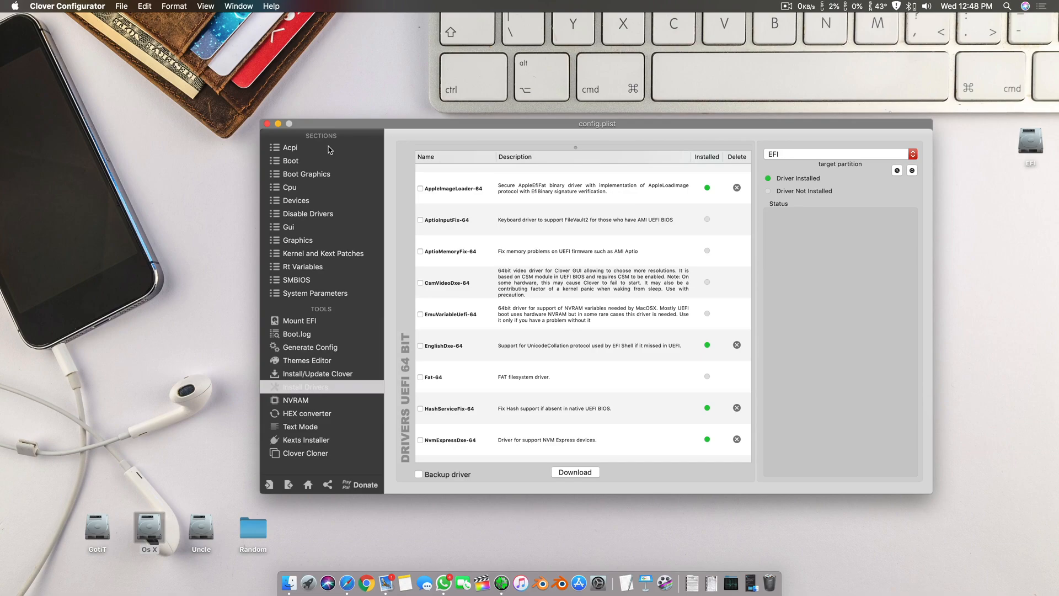
pyautogui.click(305, 386)
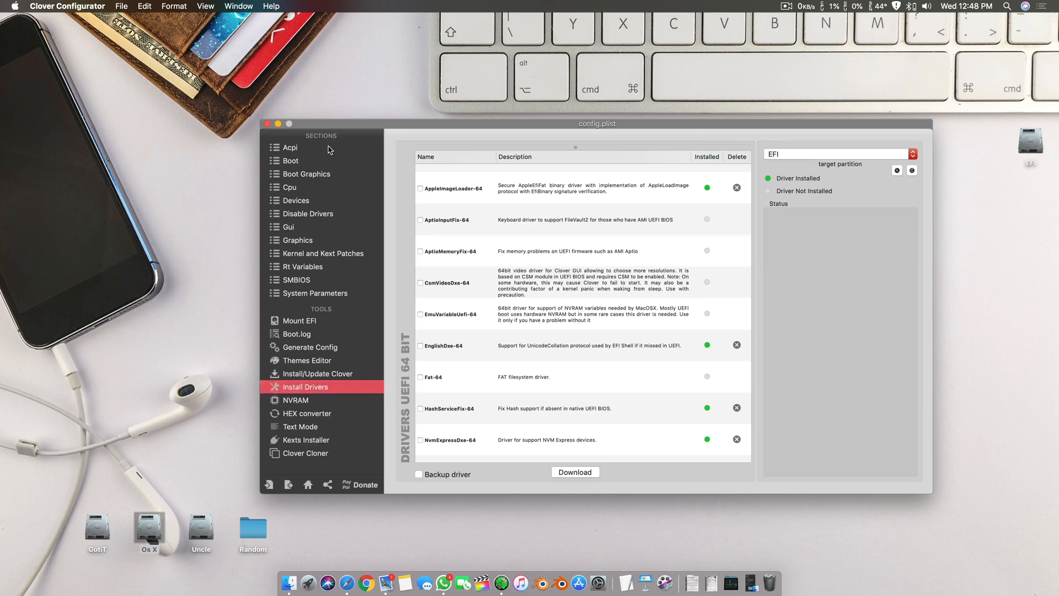
pyautogui.click(268, 123)
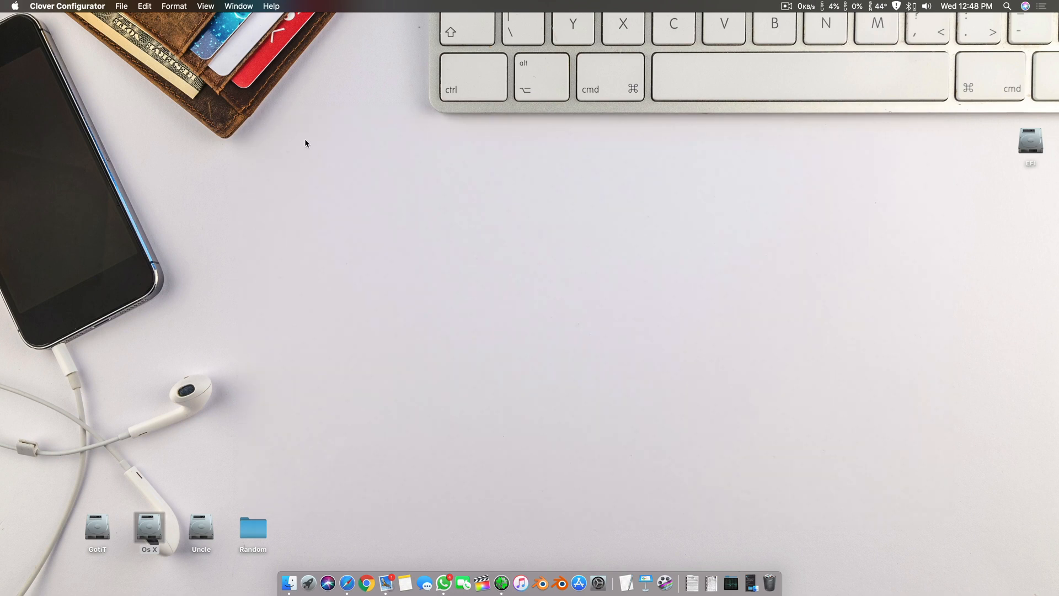